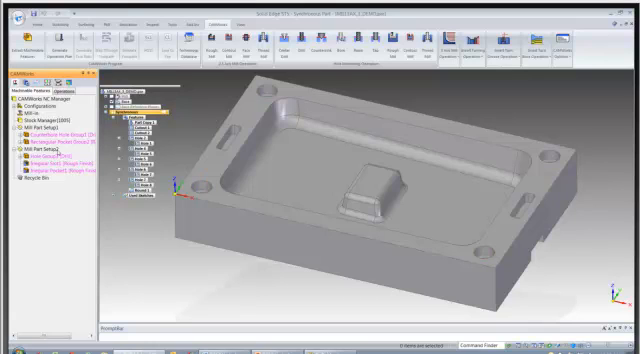
Step: Begin a contain area on a plate milling operation, picking the plate's top face
click(50, 133)
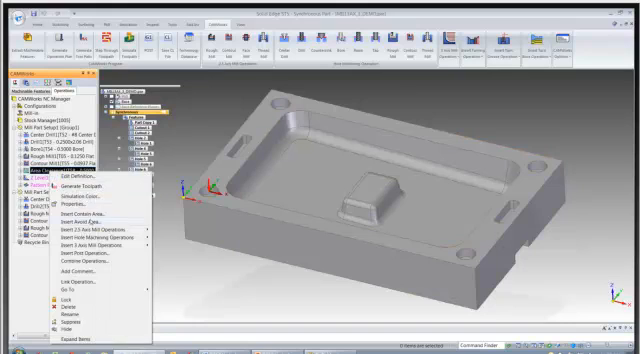
click(92, 199)
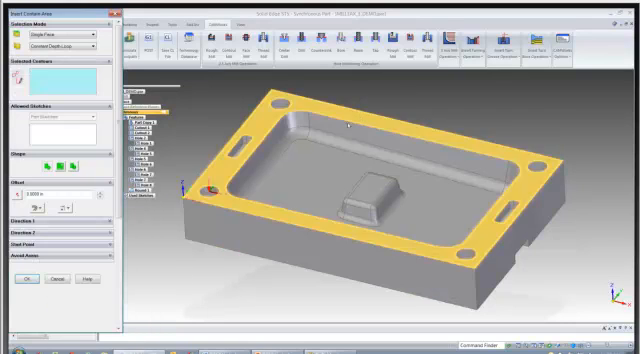